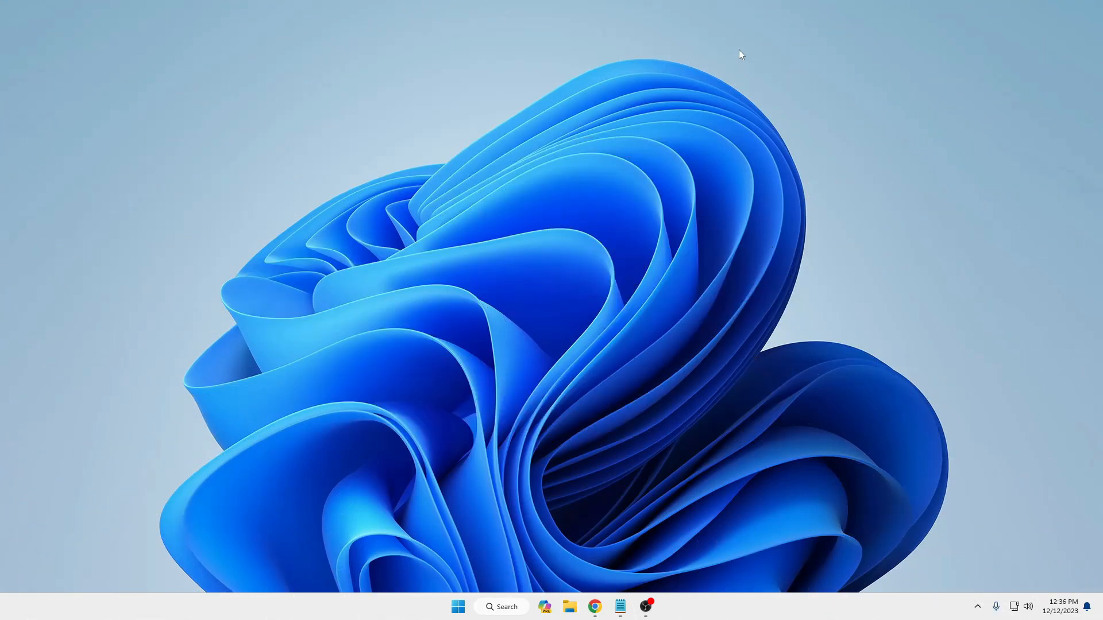
mouse_move(431, 568)
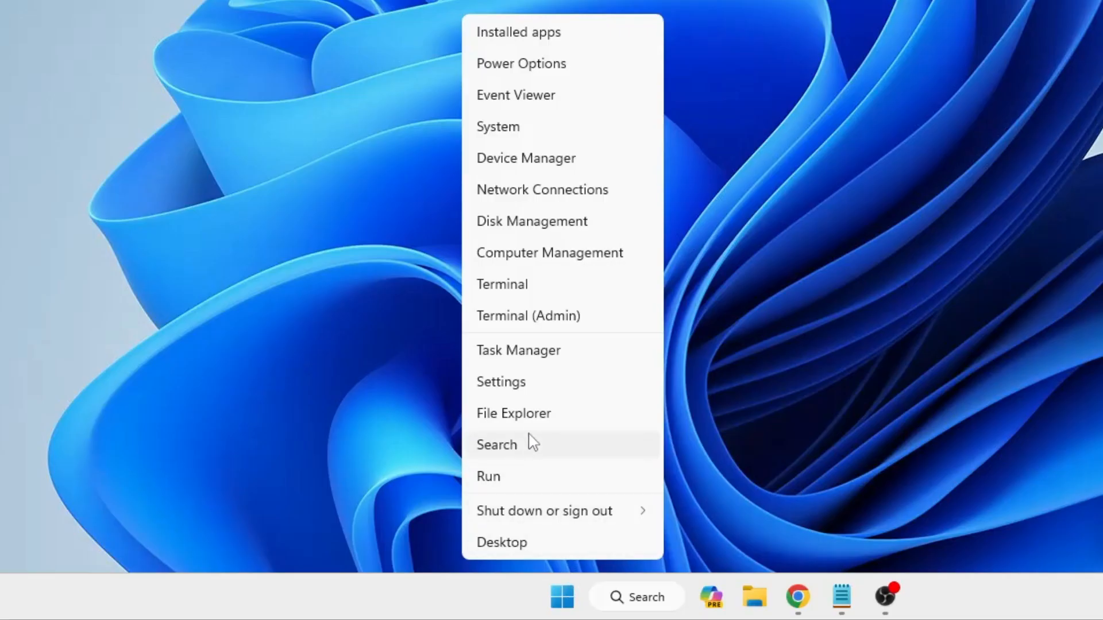
Go to System > Display and scroll down to the Related settings section
left_click(500, 382)
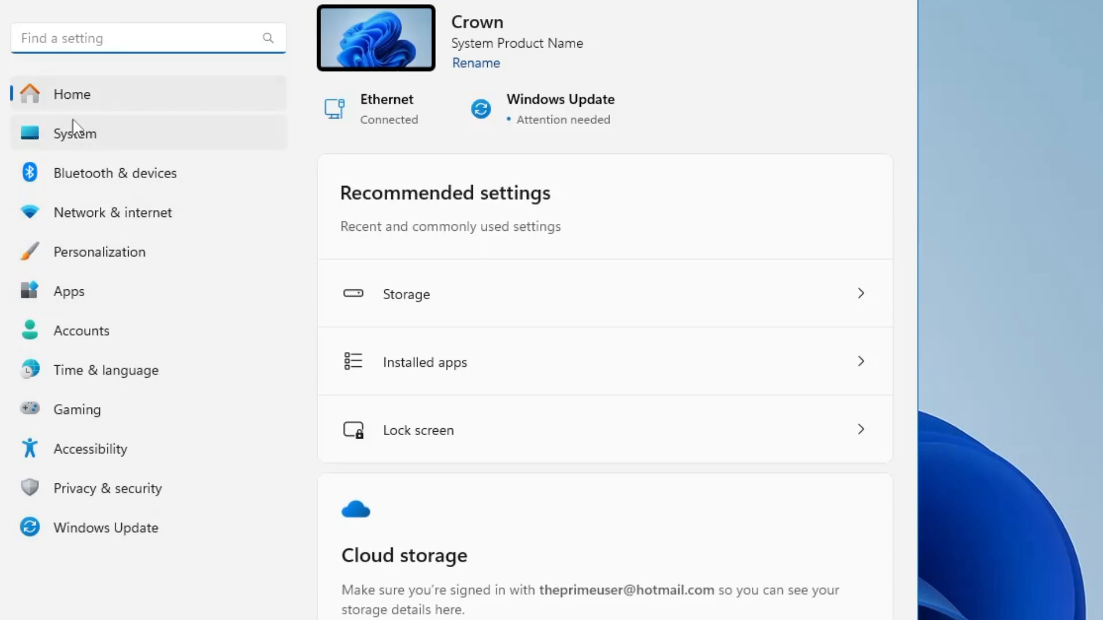
left_click(74, 133)
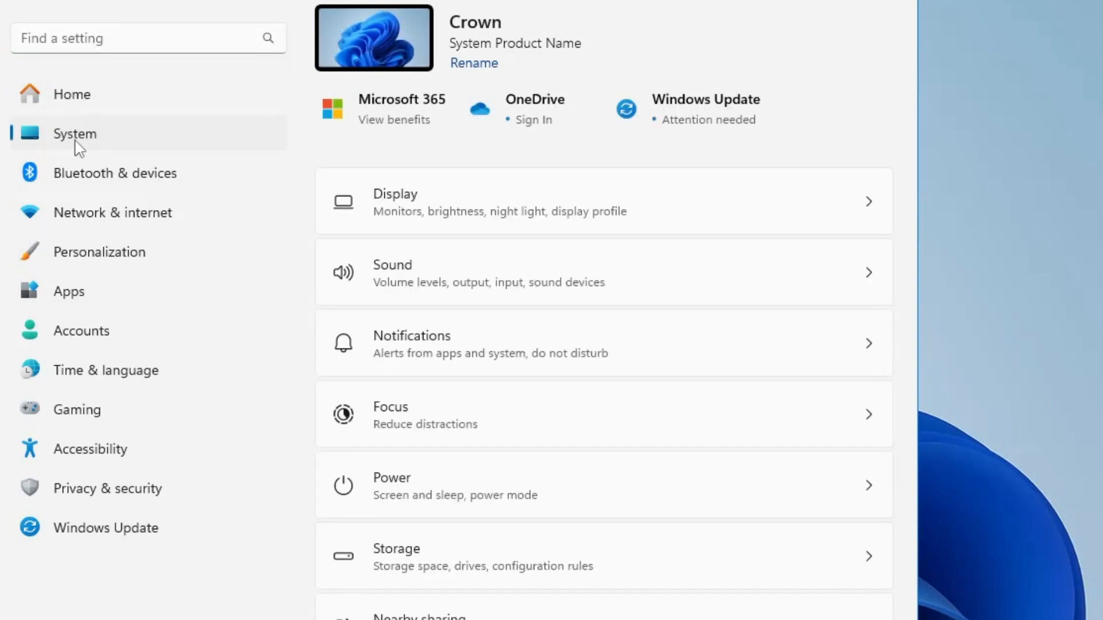
mouse_move(466, 217)
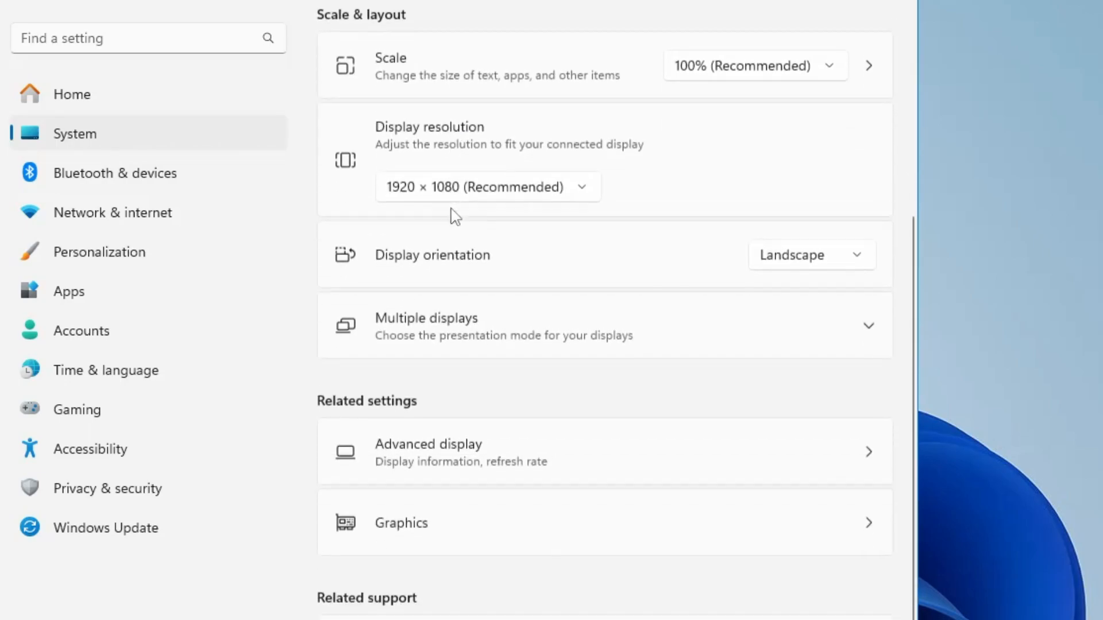
scroll("down", 3)
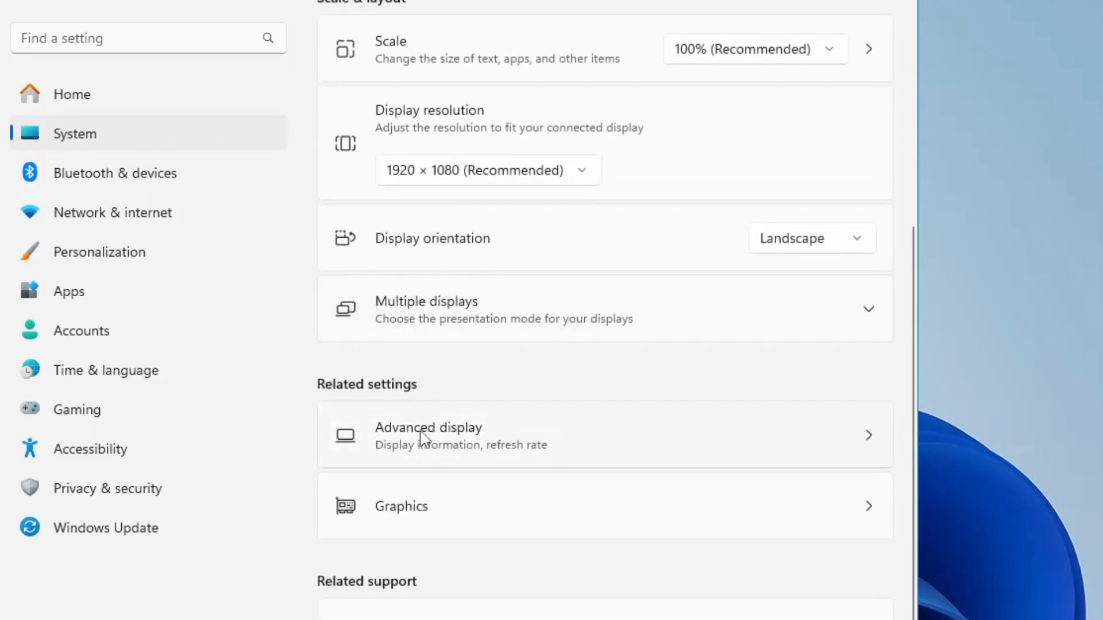
mouse_move(491, 447)
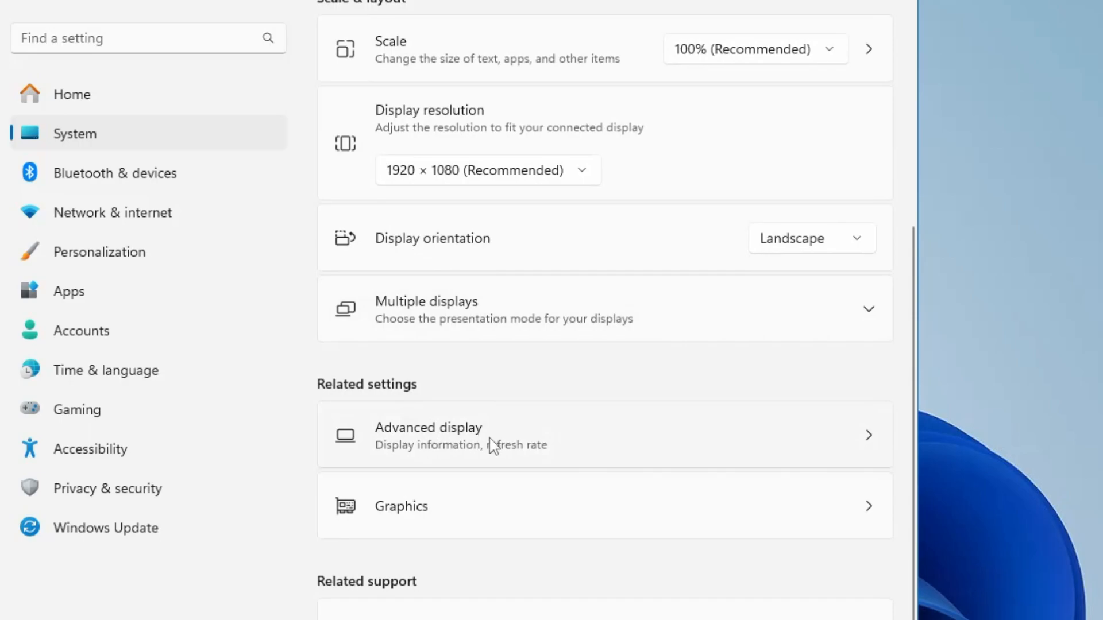
Show the Advanced display page with the ZOWIE XL LCD monitor's 60 Hz and bit depth details
left_click(428, 434)
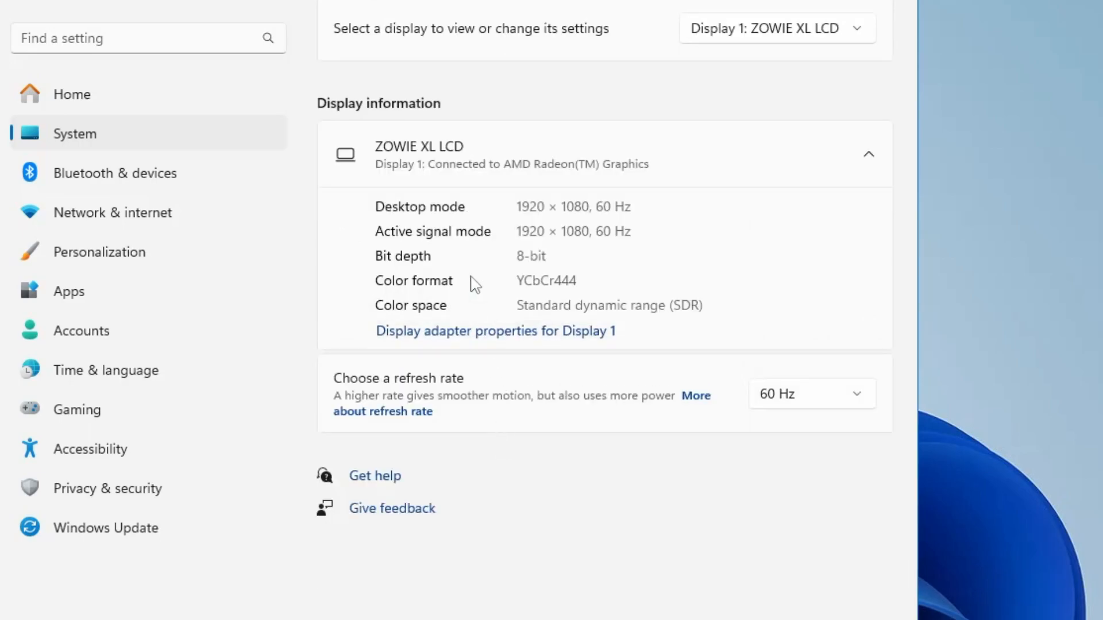
mouse_move(422, 236)
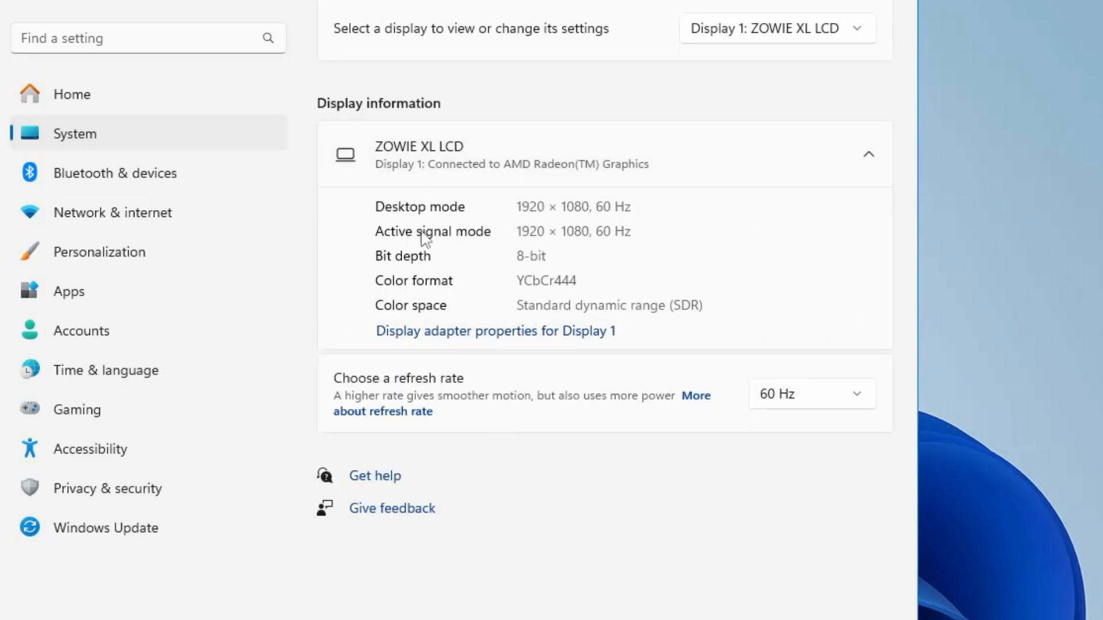
mouse_move(547, 285)
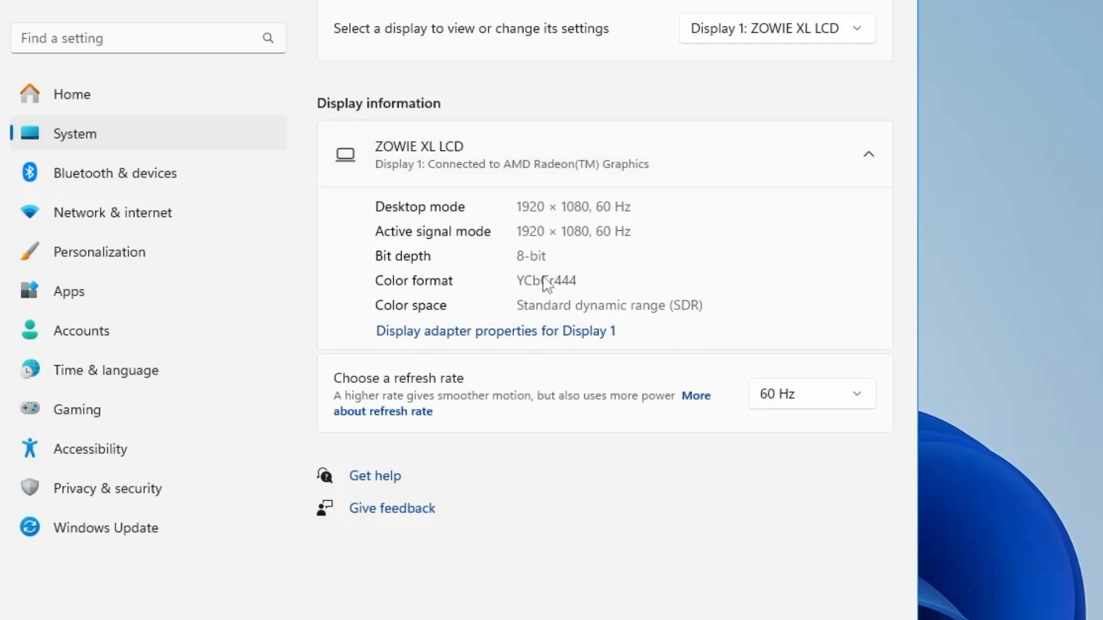
mouse_move(520, 302)
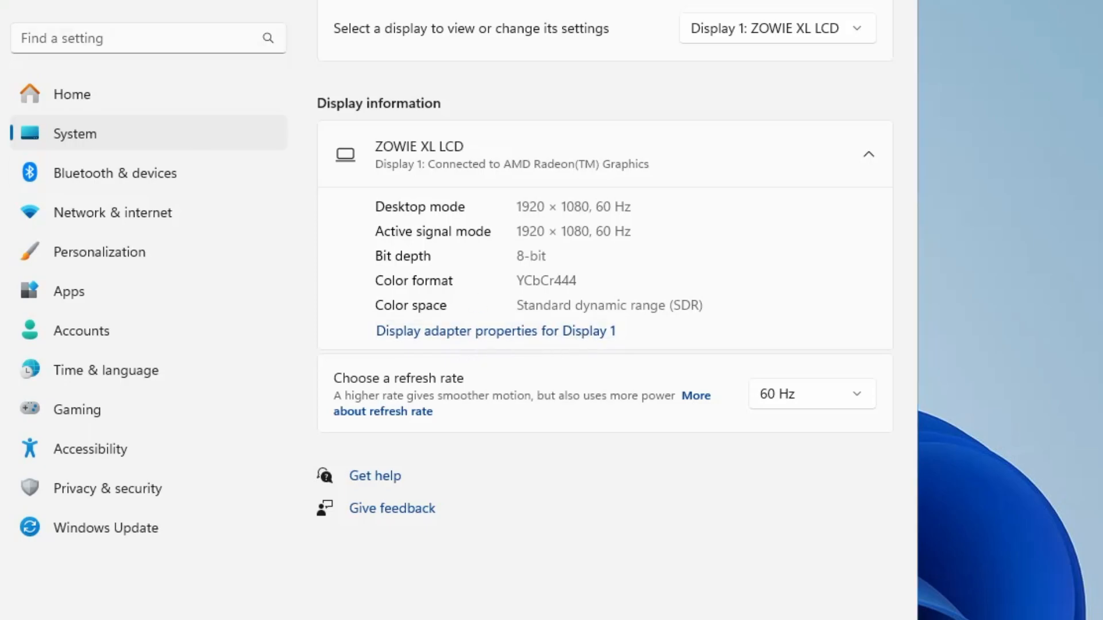
Bring up Display 1's adapter properties on the Color Management tab
left_click(495, 330)
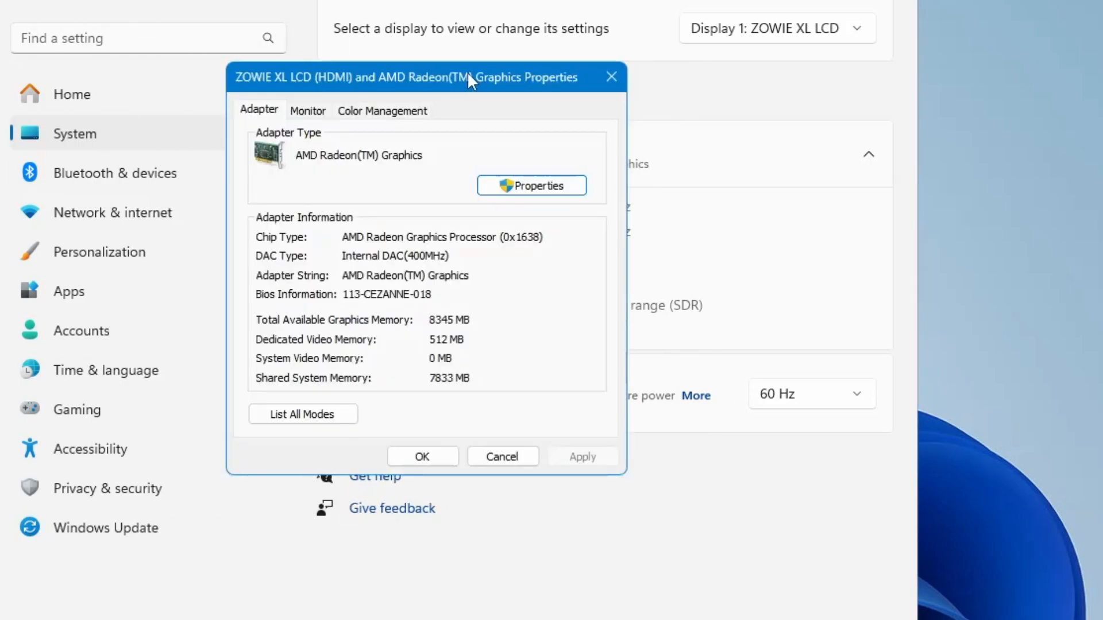
mouse_move(450, 91)
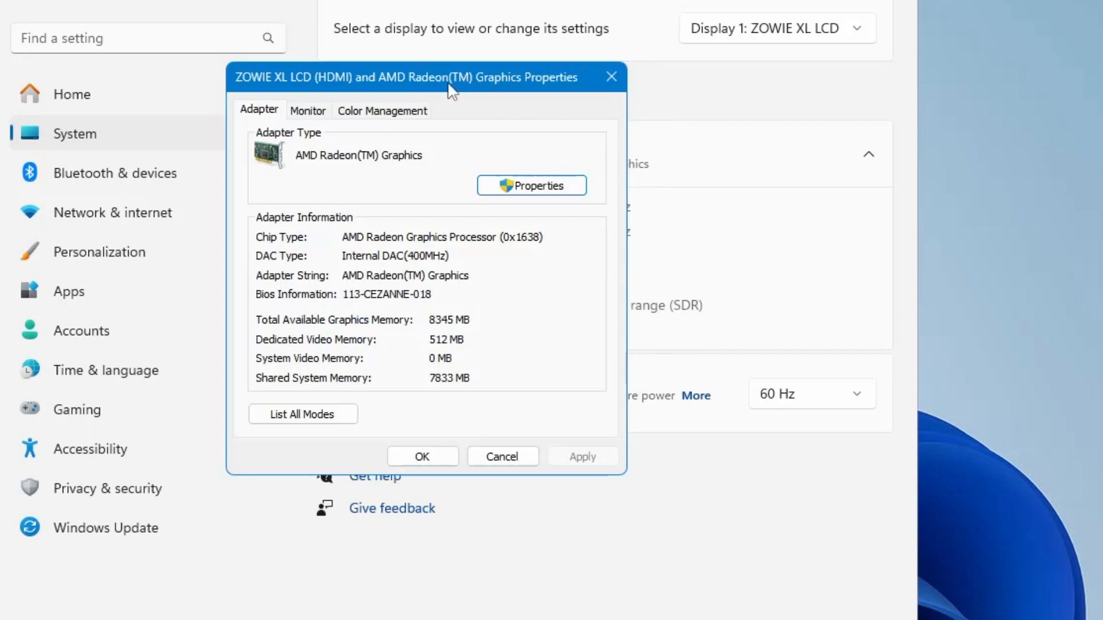
mouse_move(388, 121)
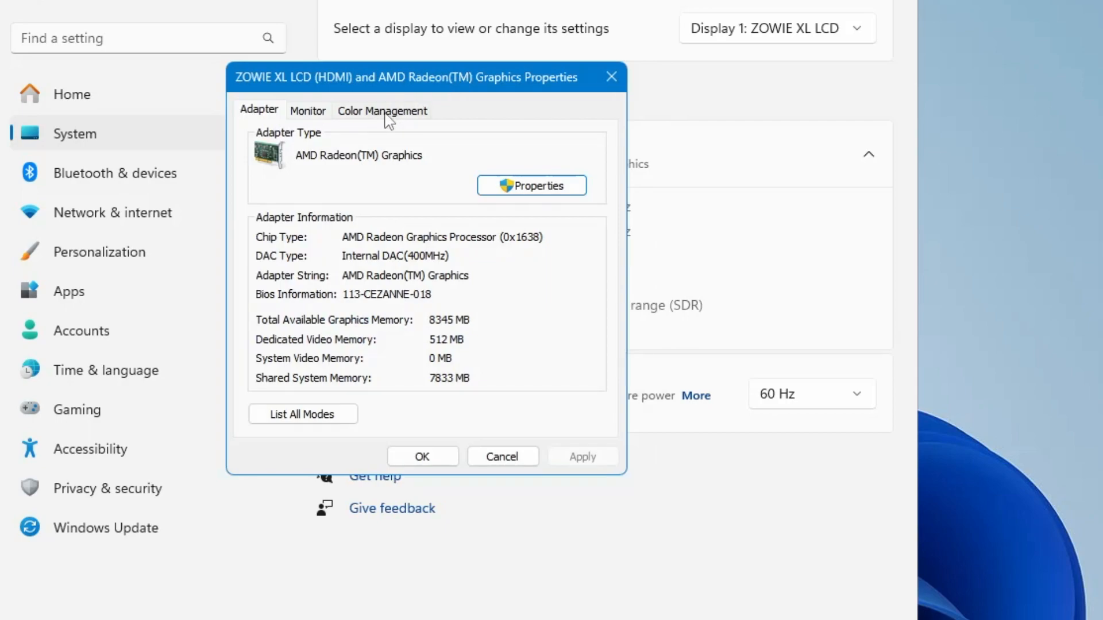
left_click(382, 111)
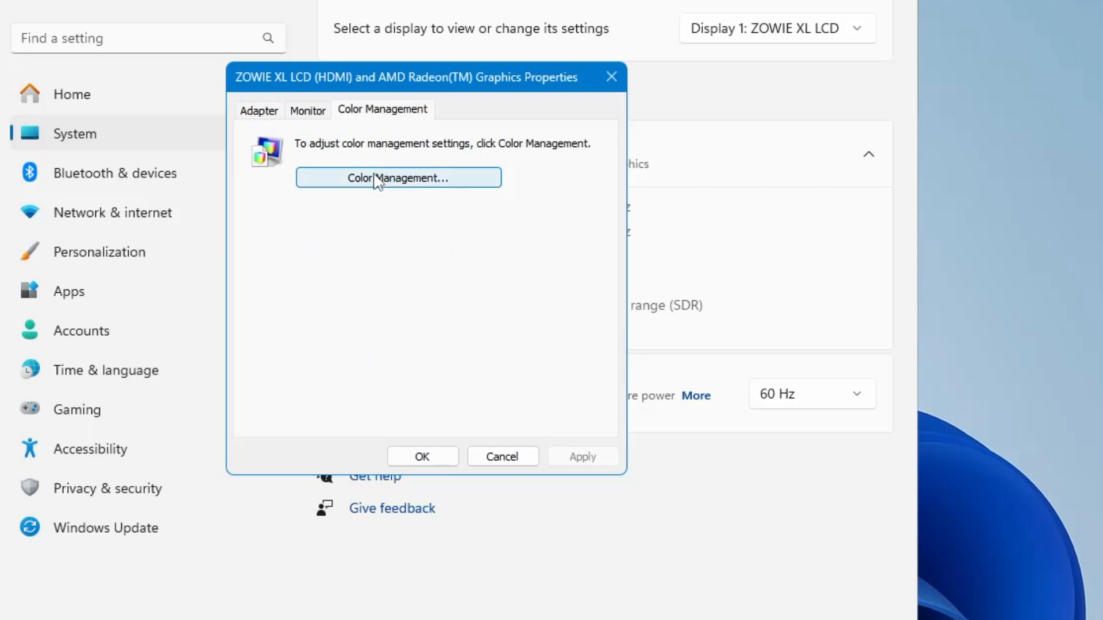
left_click(398, 177)
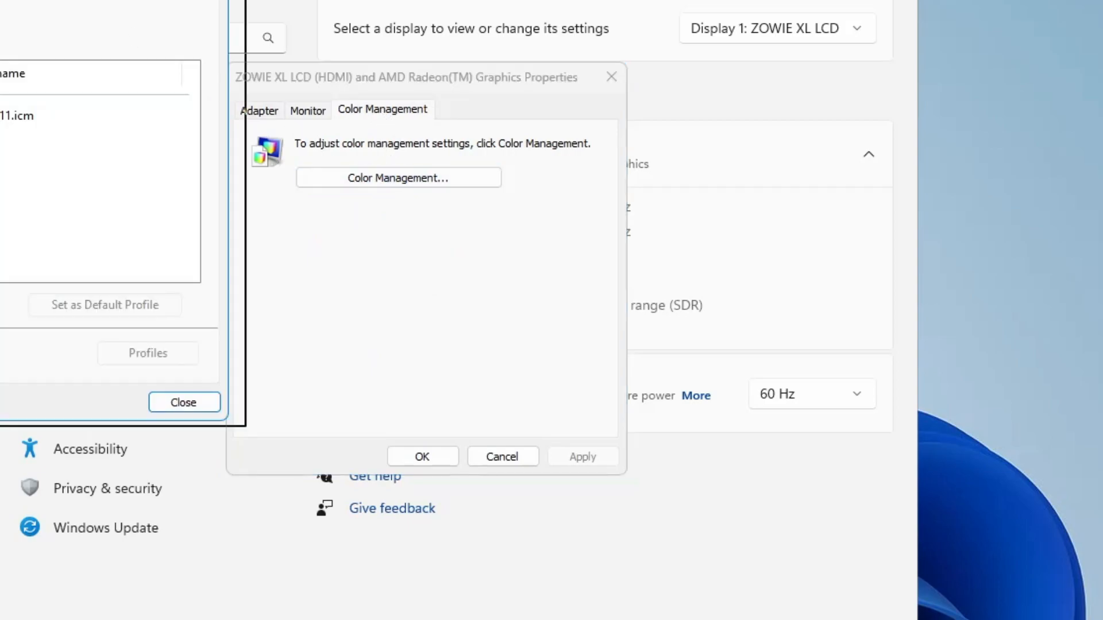
left_click(398, 177)
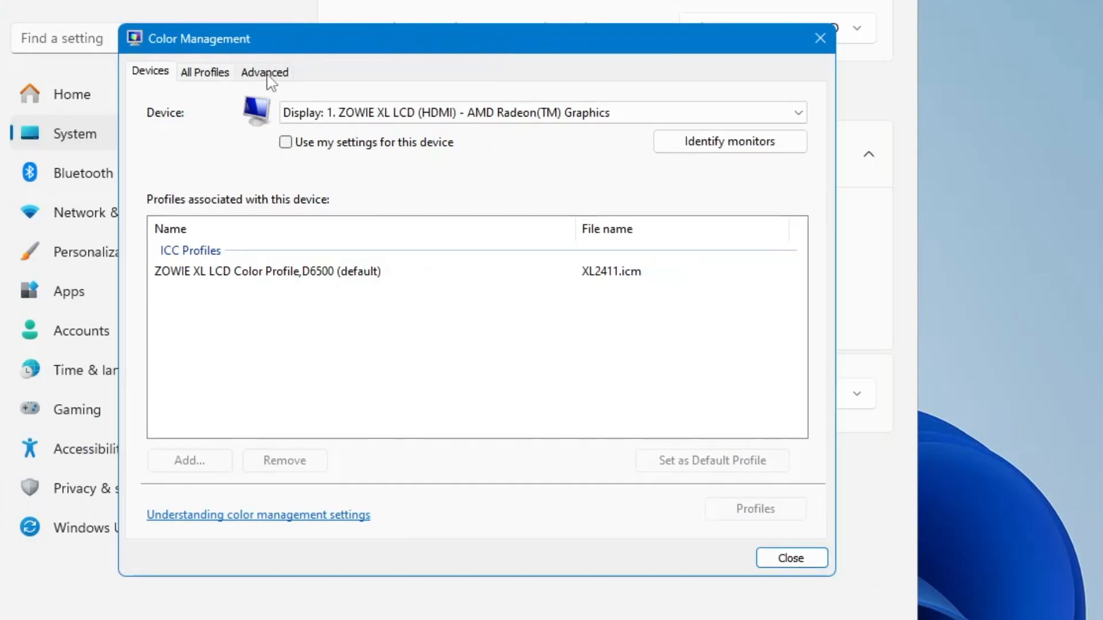
left_click(264, 71)
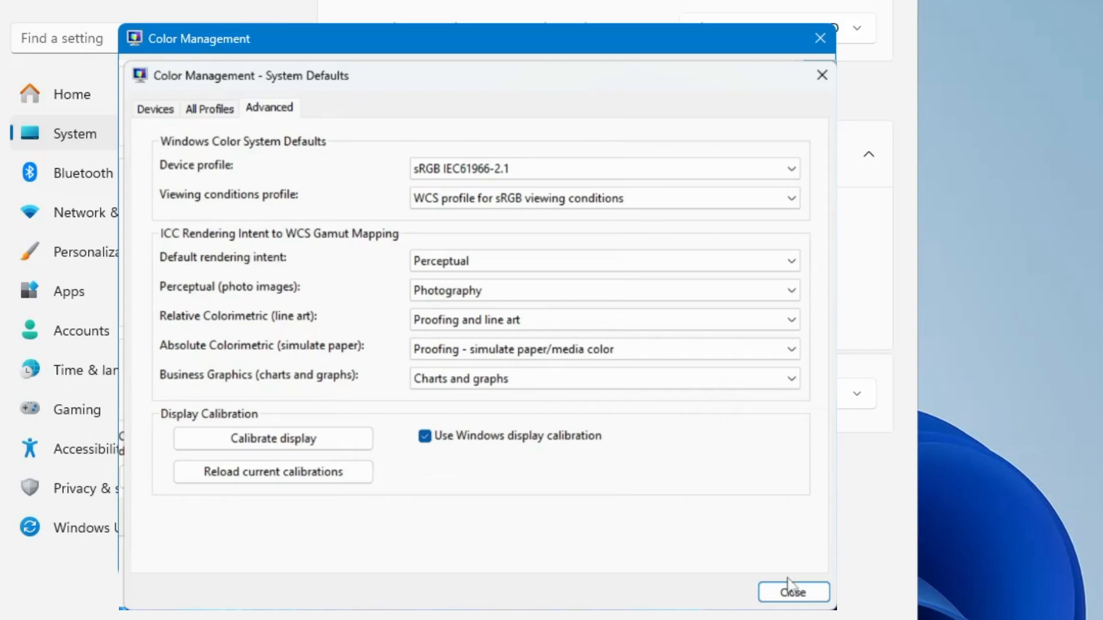
left_click(793, 592)
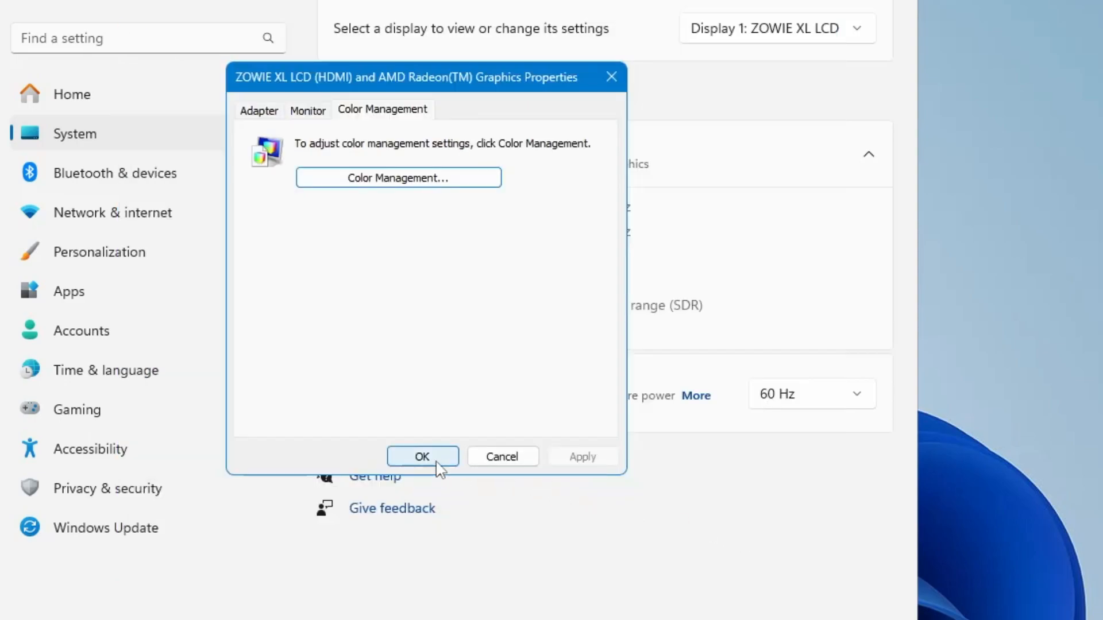
Confirm the adapter properties with OK and close Settings, returning to the desktop
left_click(422, 456)
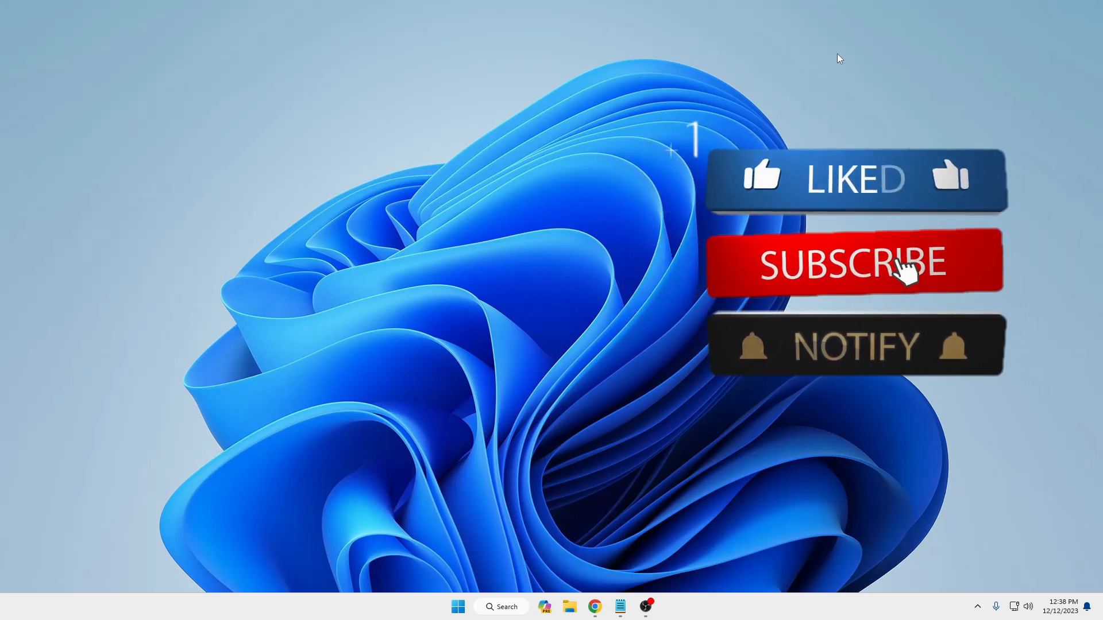
left_click(855, 262)
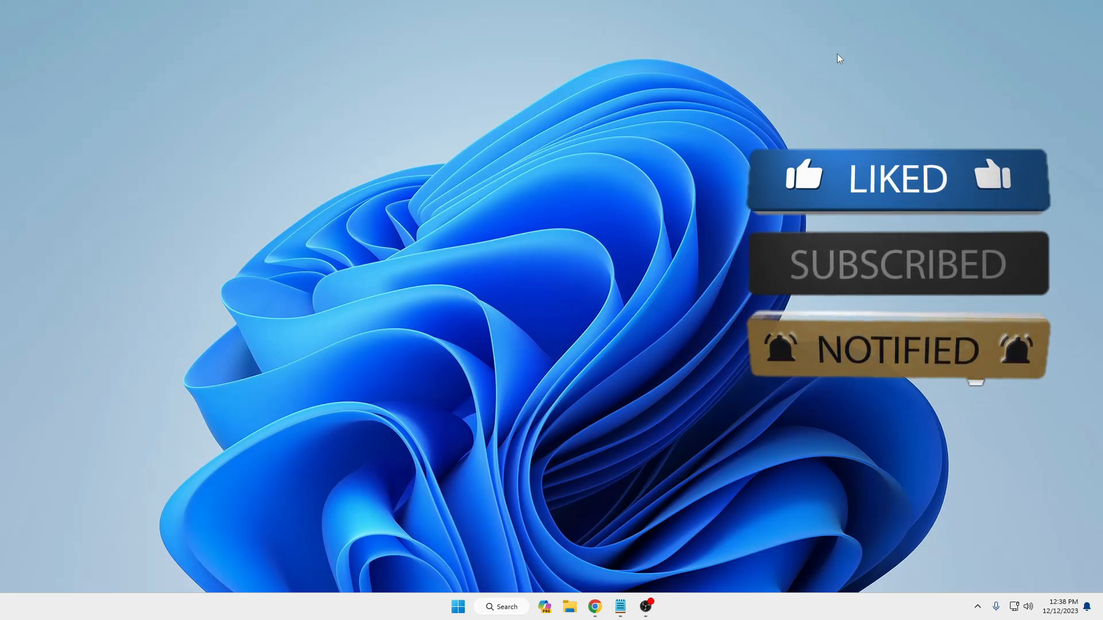